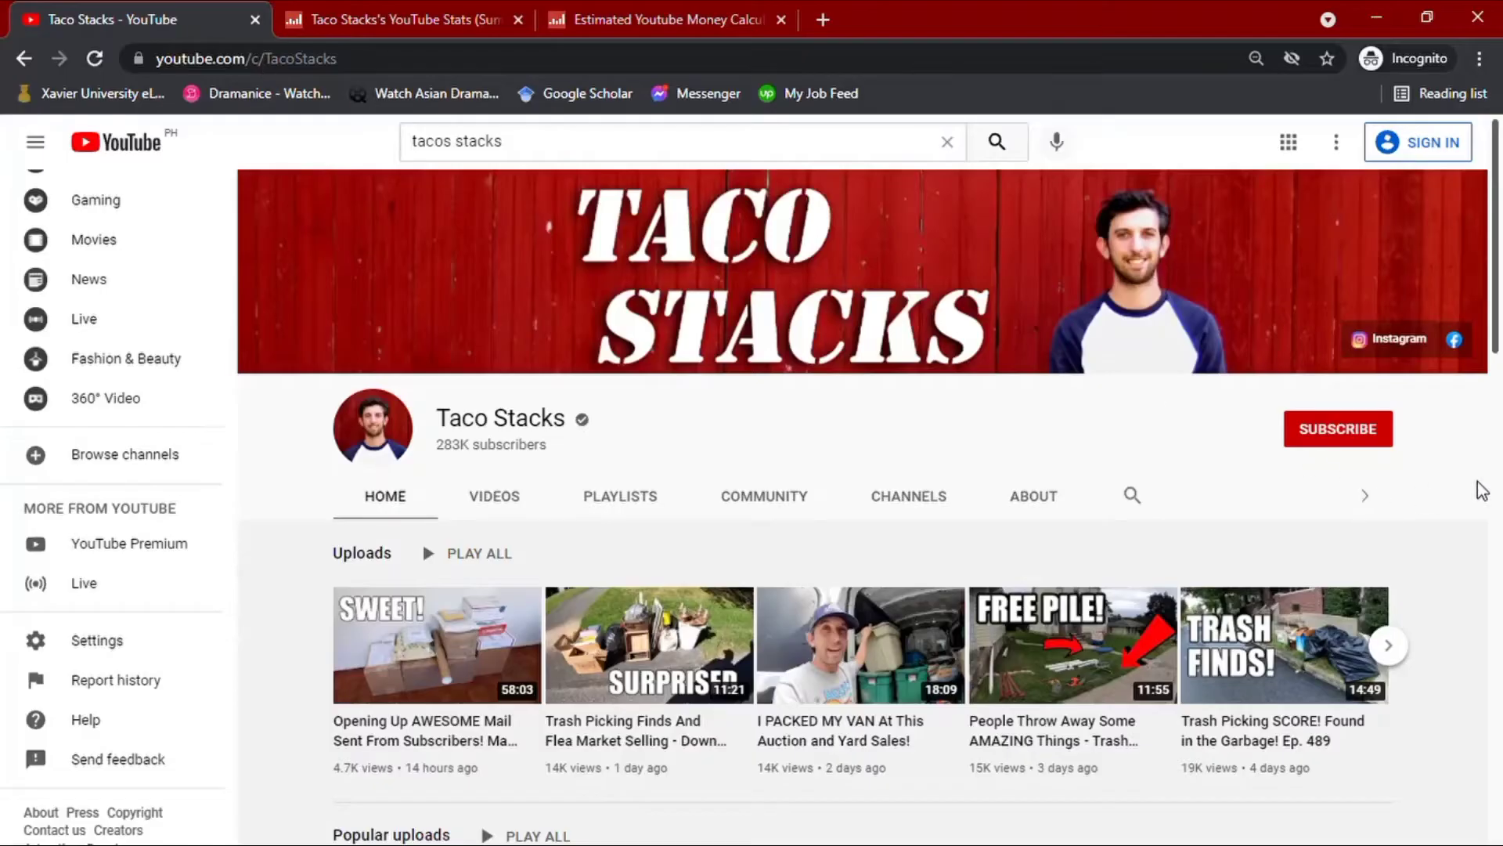
Step: Show Taco Stacks' Social Blade stats (283K subscribers, 82.7M views) down to the daily averages table
{"action": "scroll", "scroll_direction": "down", "scroll_amount": 3}
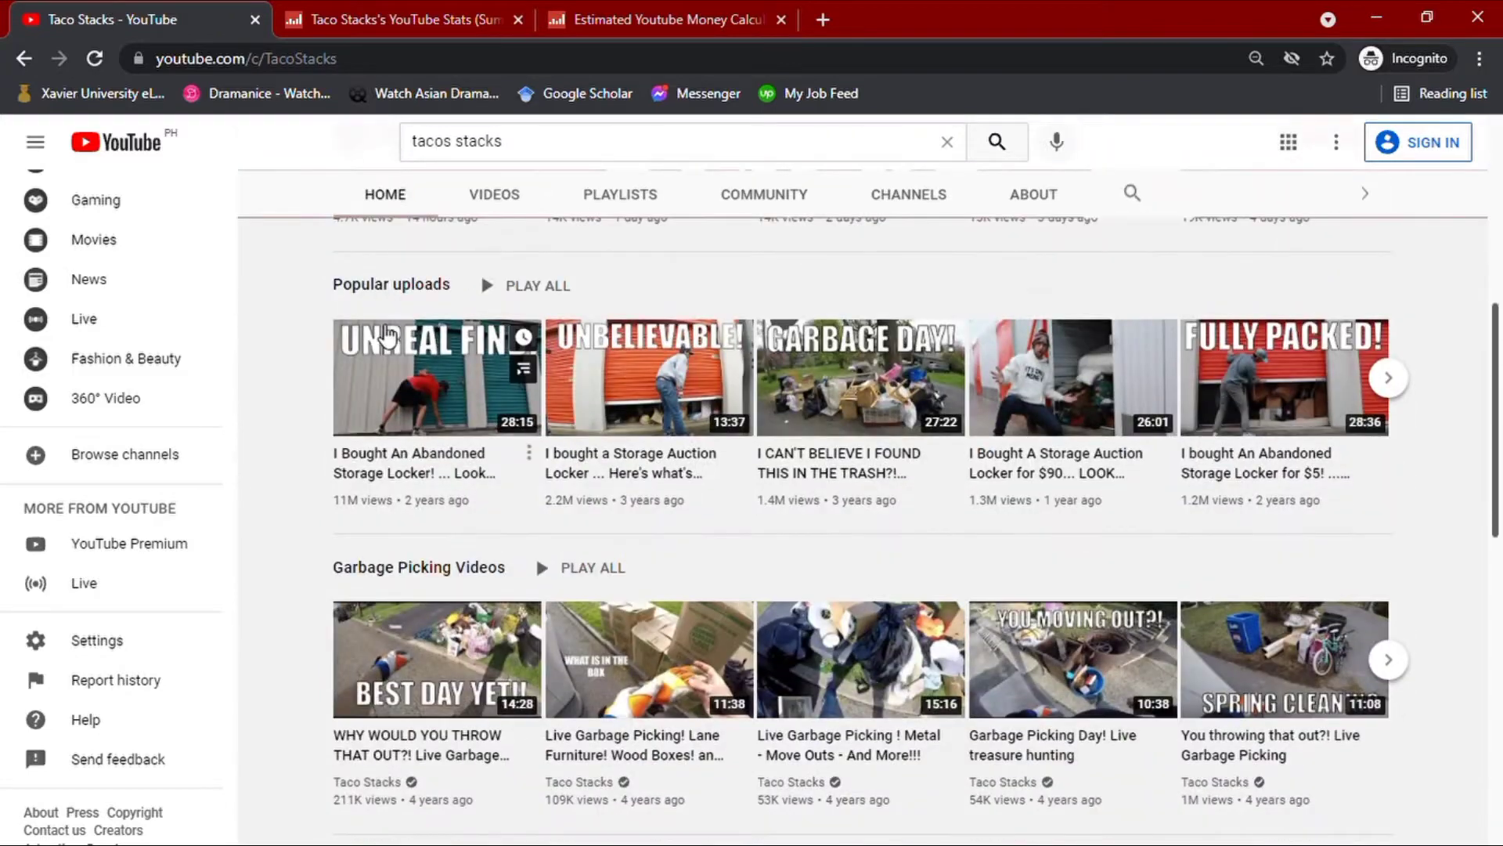
{"action": "scroll", "scroll_direction": "up", "scroll_amount": 3}
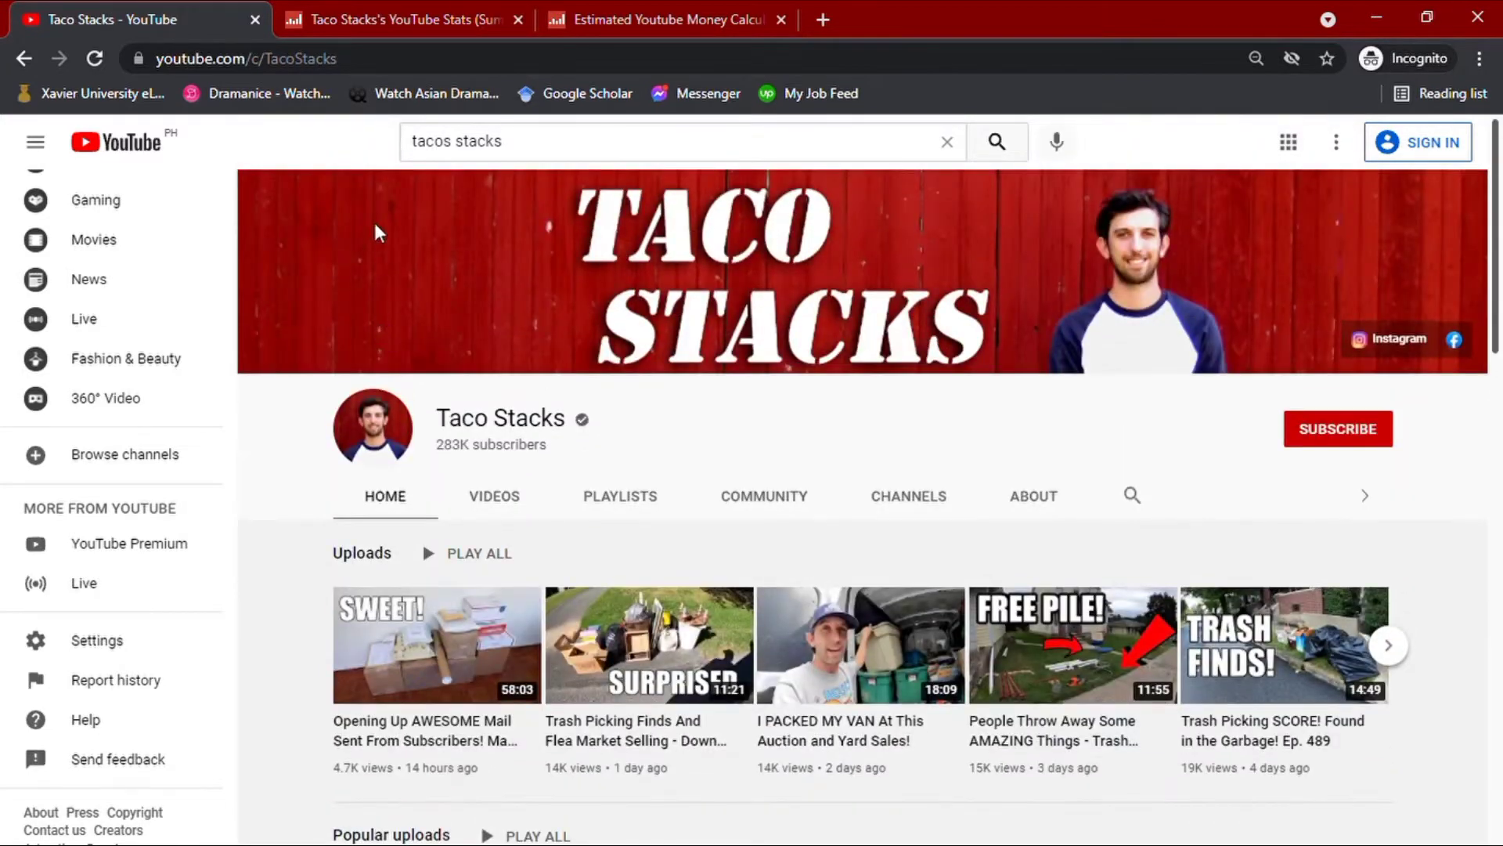
{"action": "left_click", "coordinate": [401, 18]}
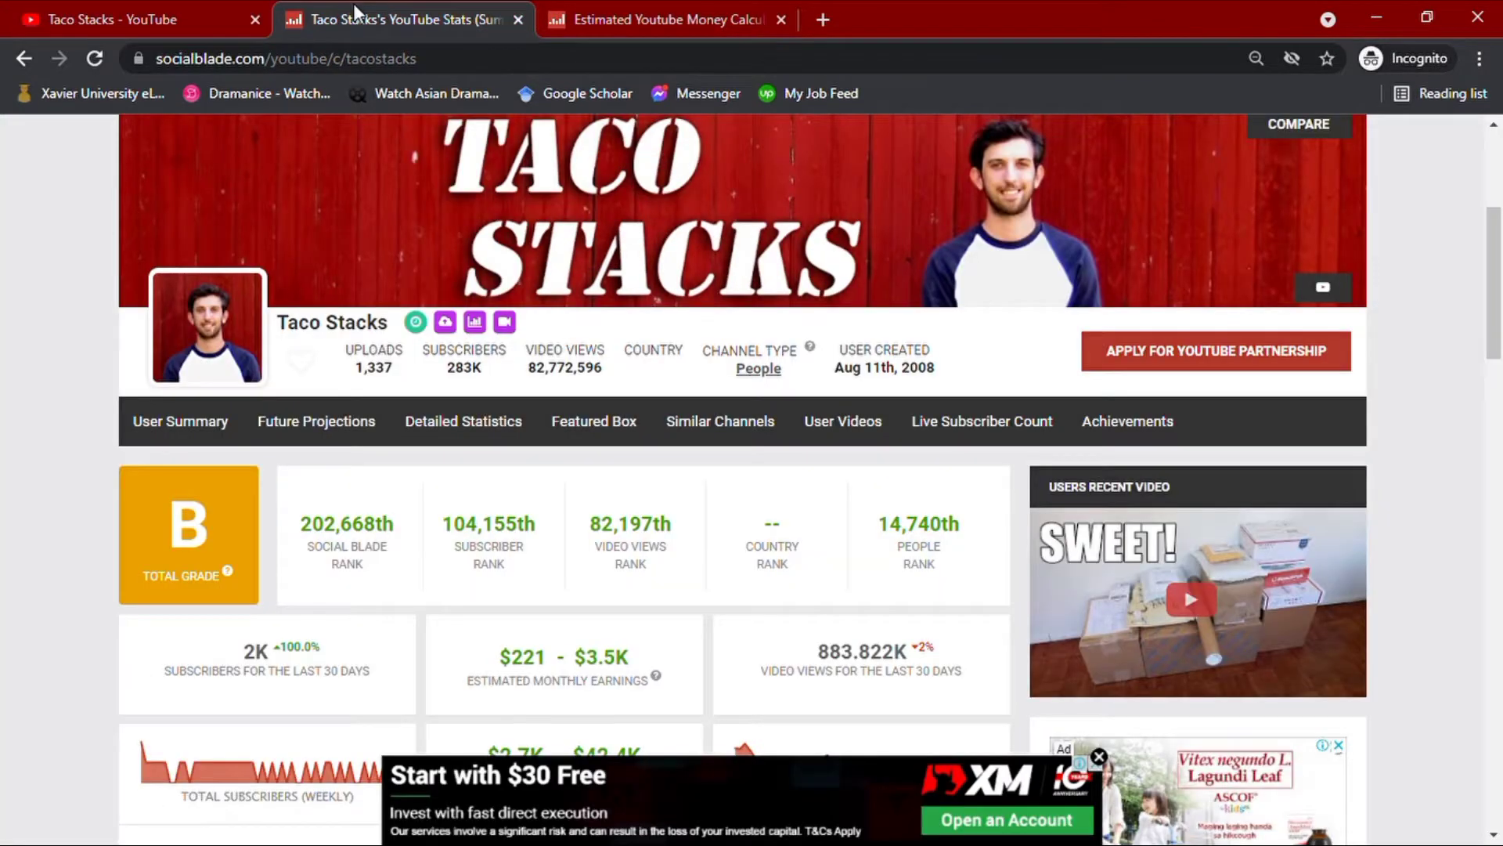
{"action": "mouse_move", "coordinate": [400, 402]}
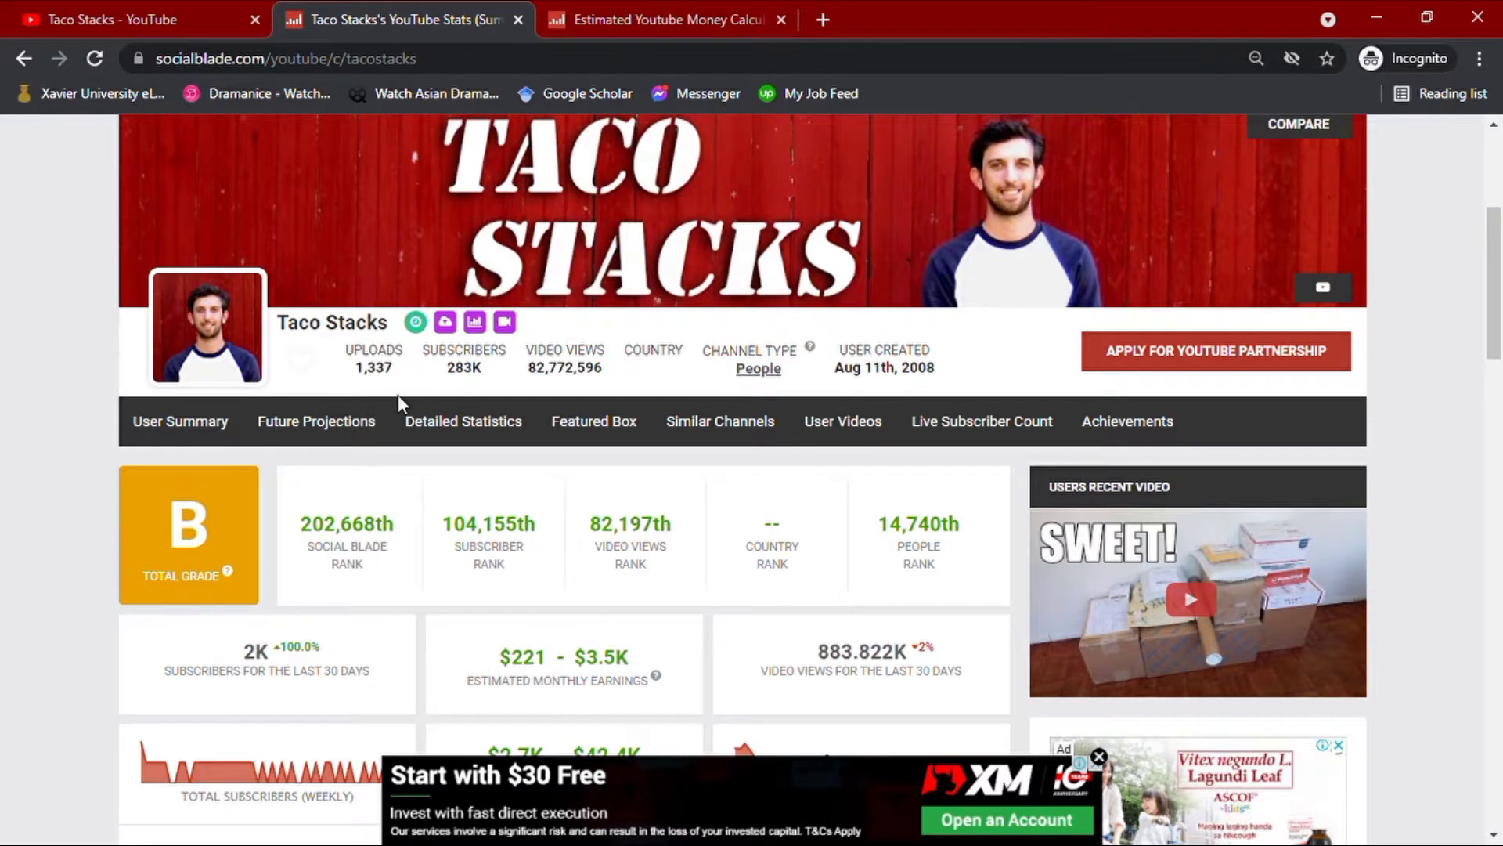
{"action": "mouse_move", "coordinate": [379, 388]}
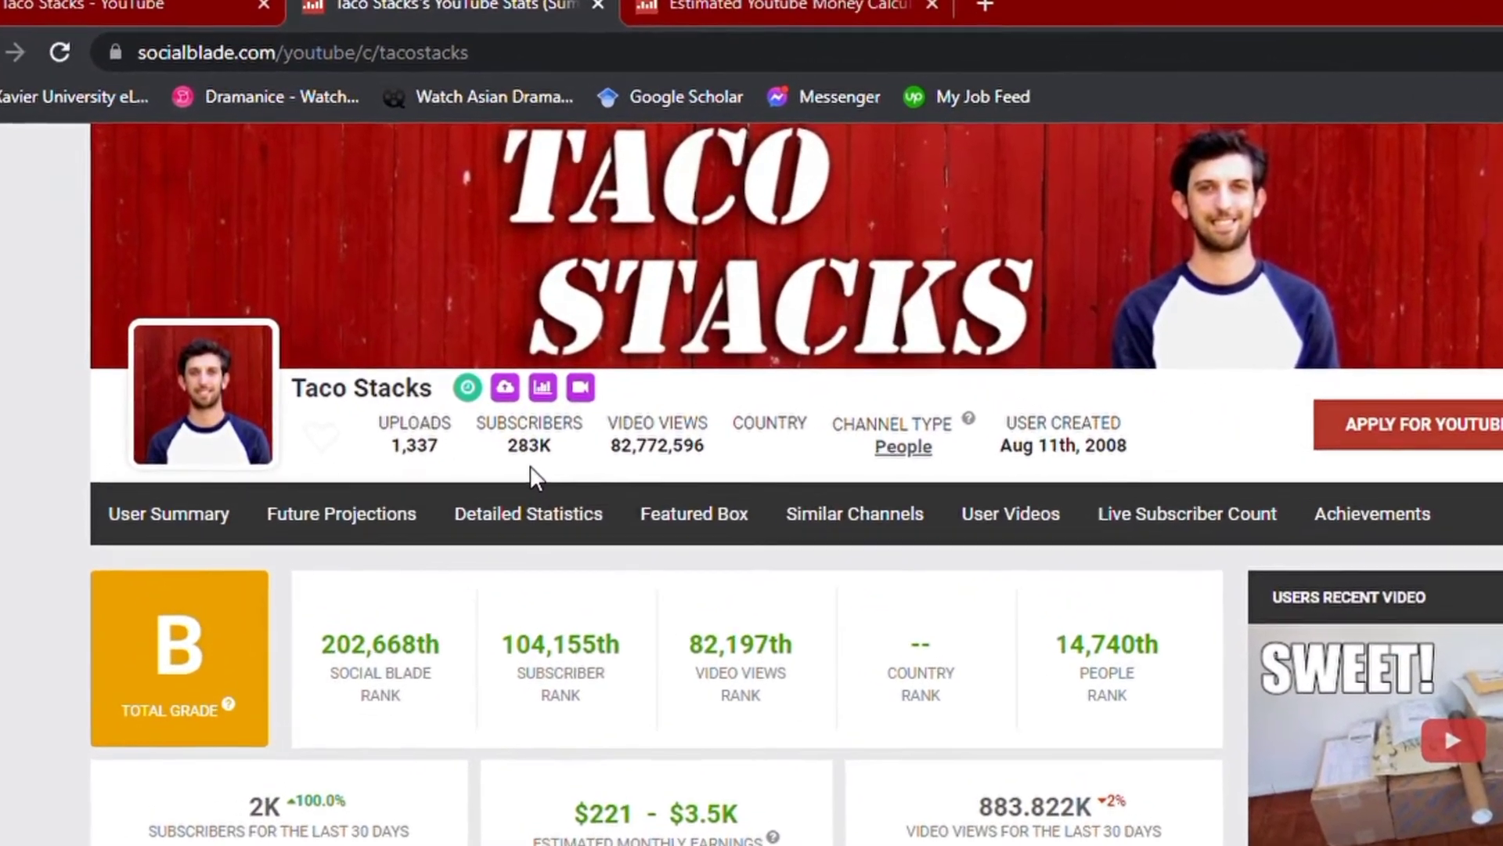
{"action": "scroll", "scroll_direction": "down", "scroll_amount": 3}
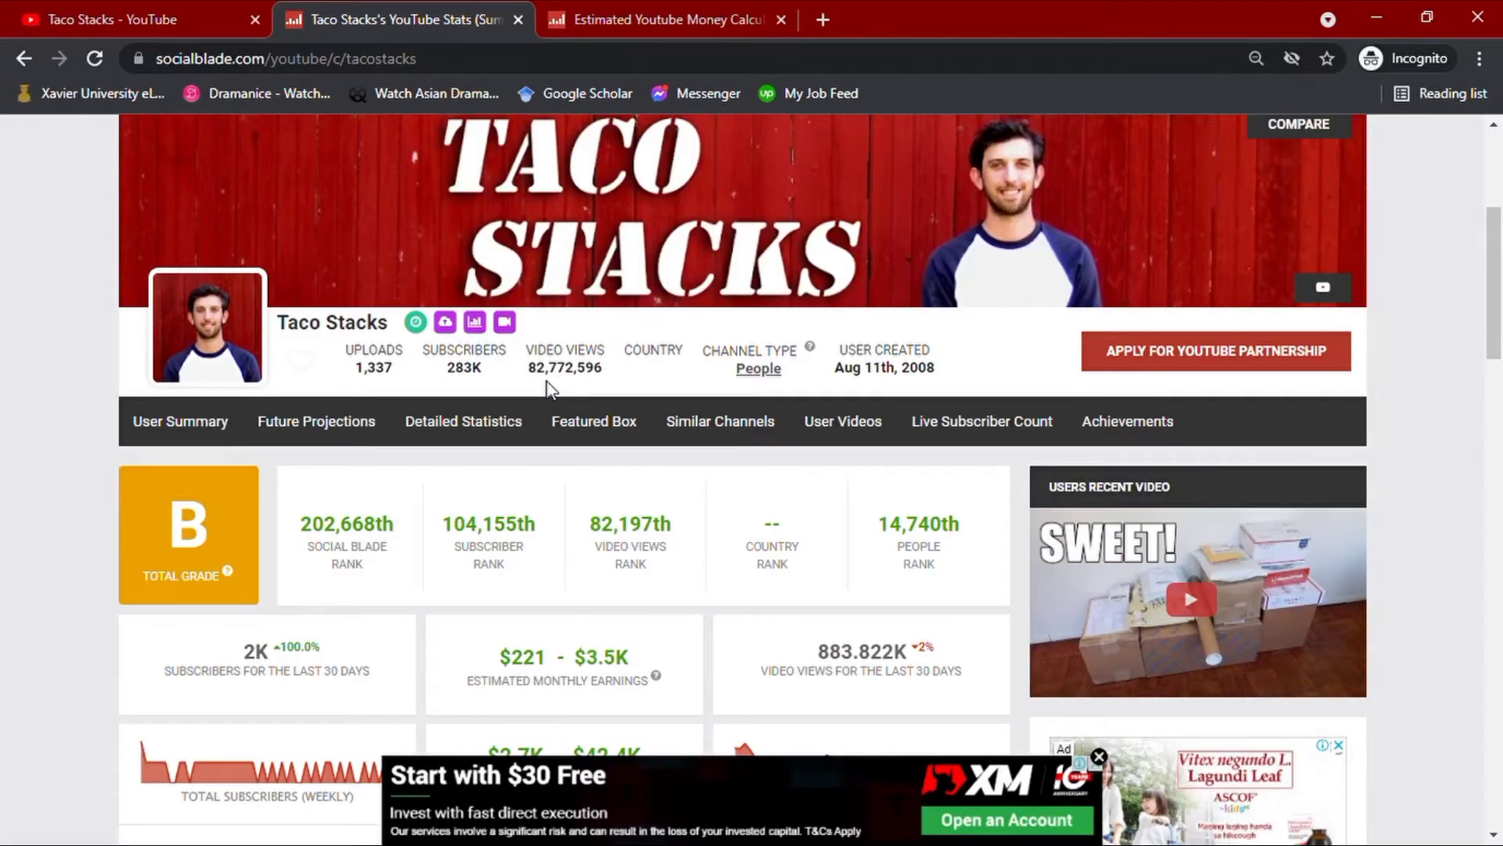
{"action": "scroll", "scroll_direction": "down", "scroll_amount": 3}
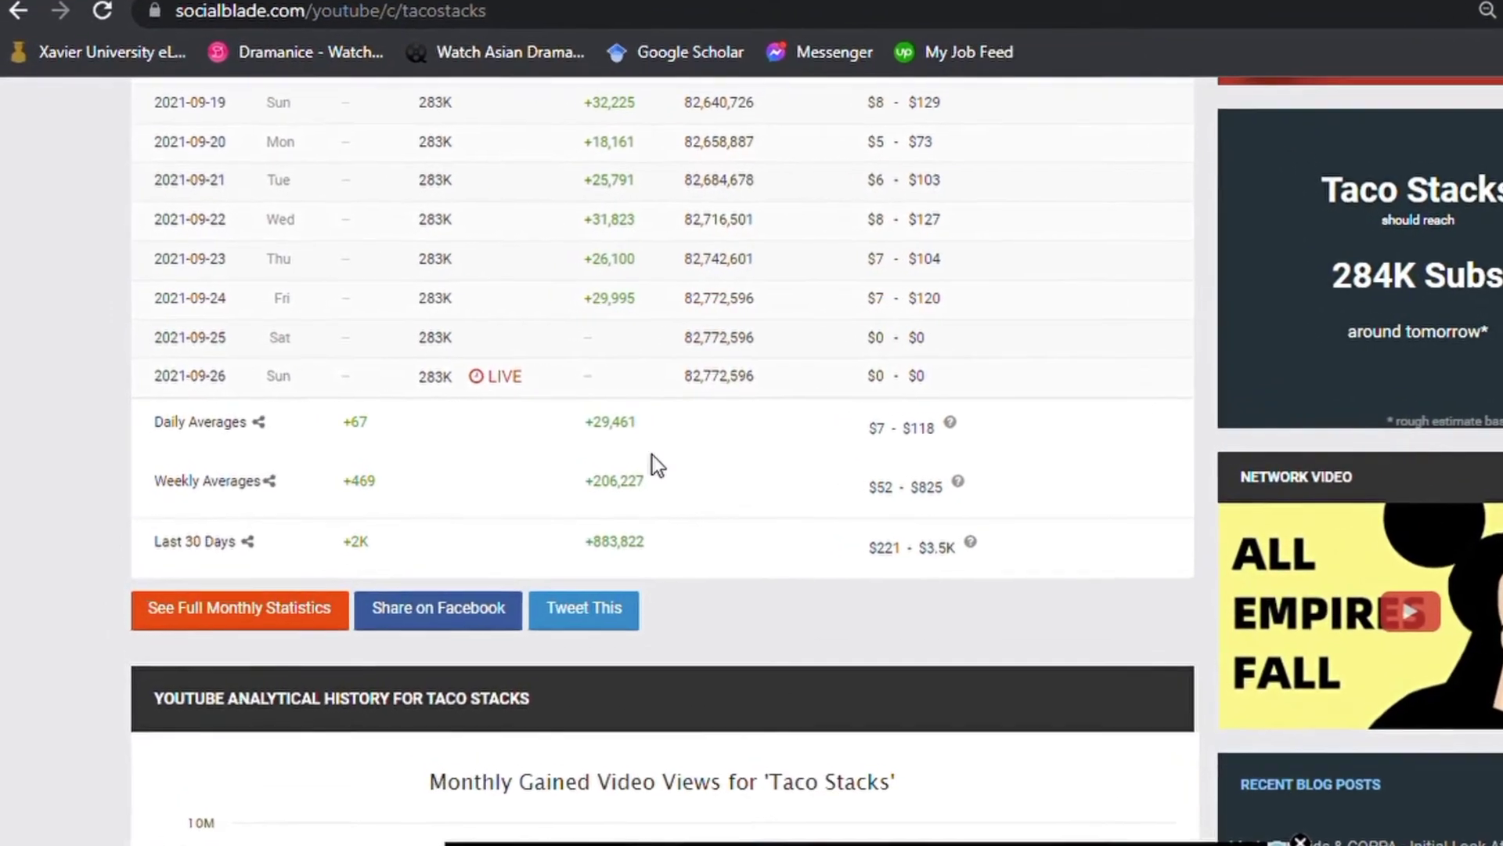
Step: Review the daily averages row and go to the Estimated YouTube Money Calculator
{"action": "scroll", "scroll_direction": "down", "scroll_amount": 3}
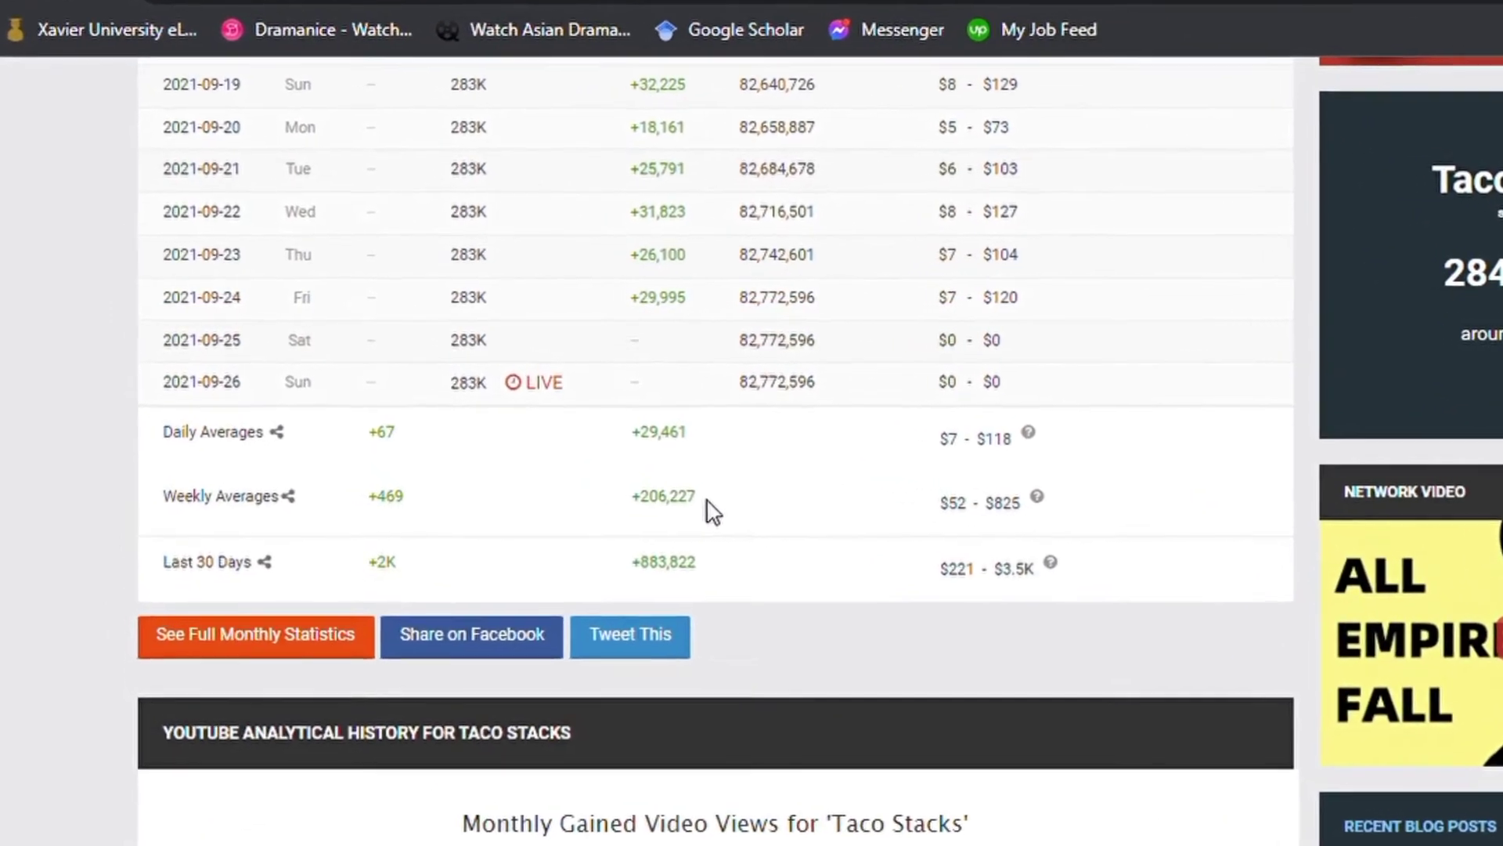
{"action": "scroll", "scroll_direction": "down", "scroll_amount": 3}
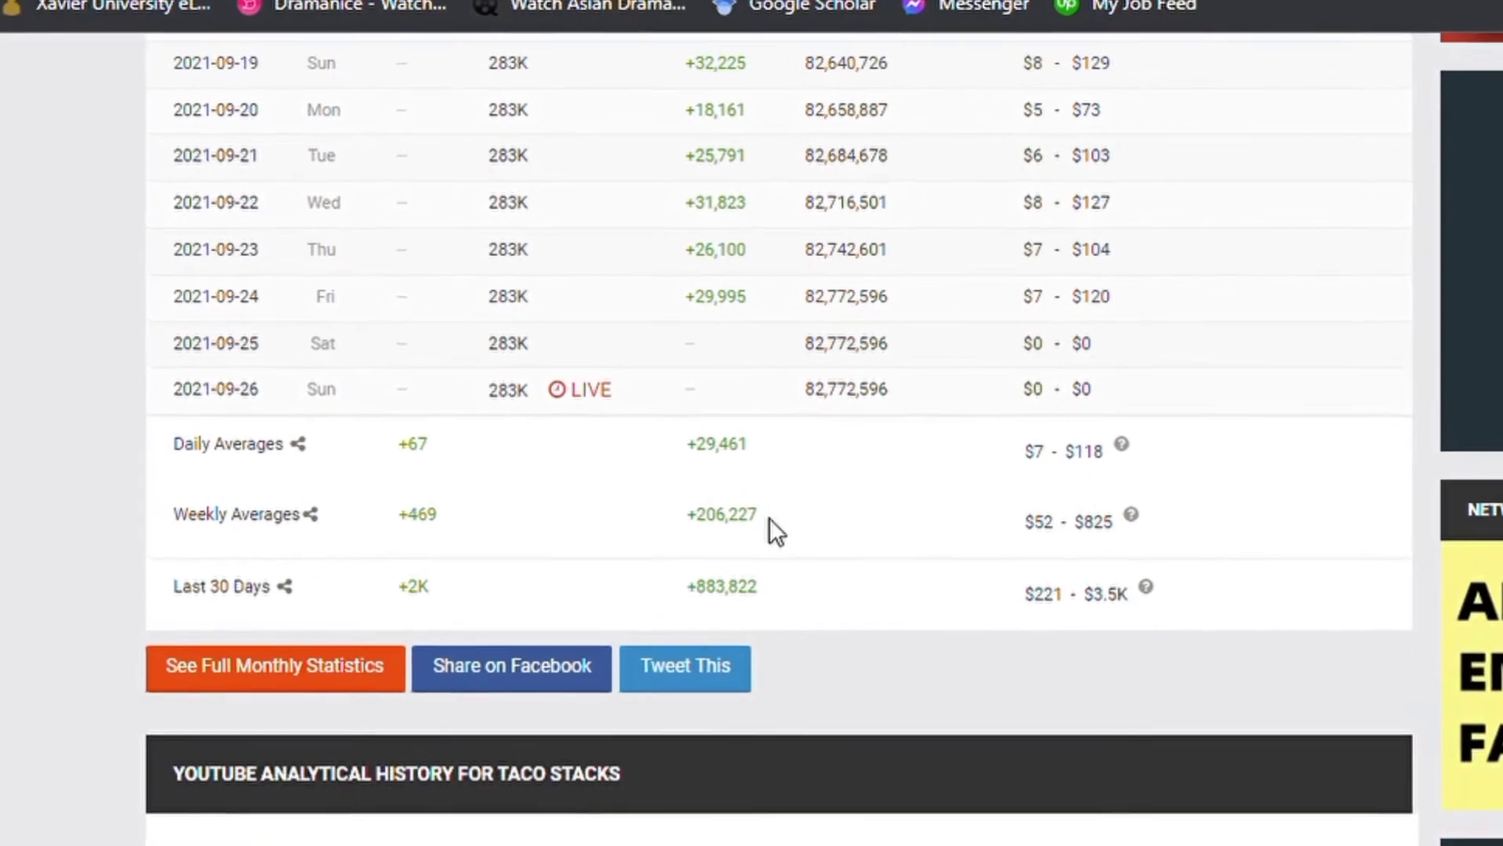
{"action": "scroll", "scroll_direction": "down", "scroll_amount": 3}
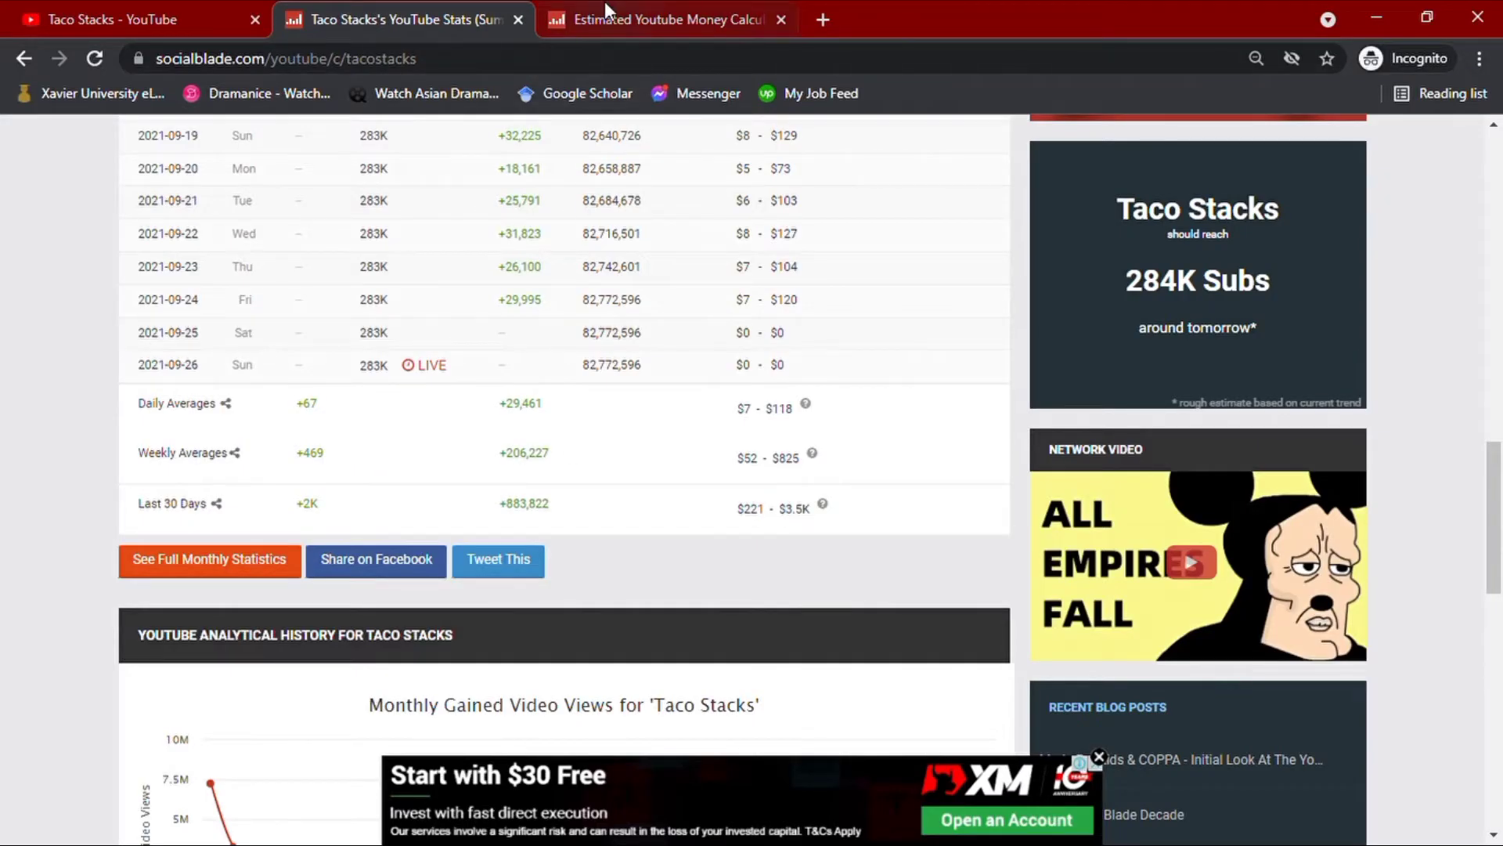
{"action": "left_click", "coordinate": [661, 19]}
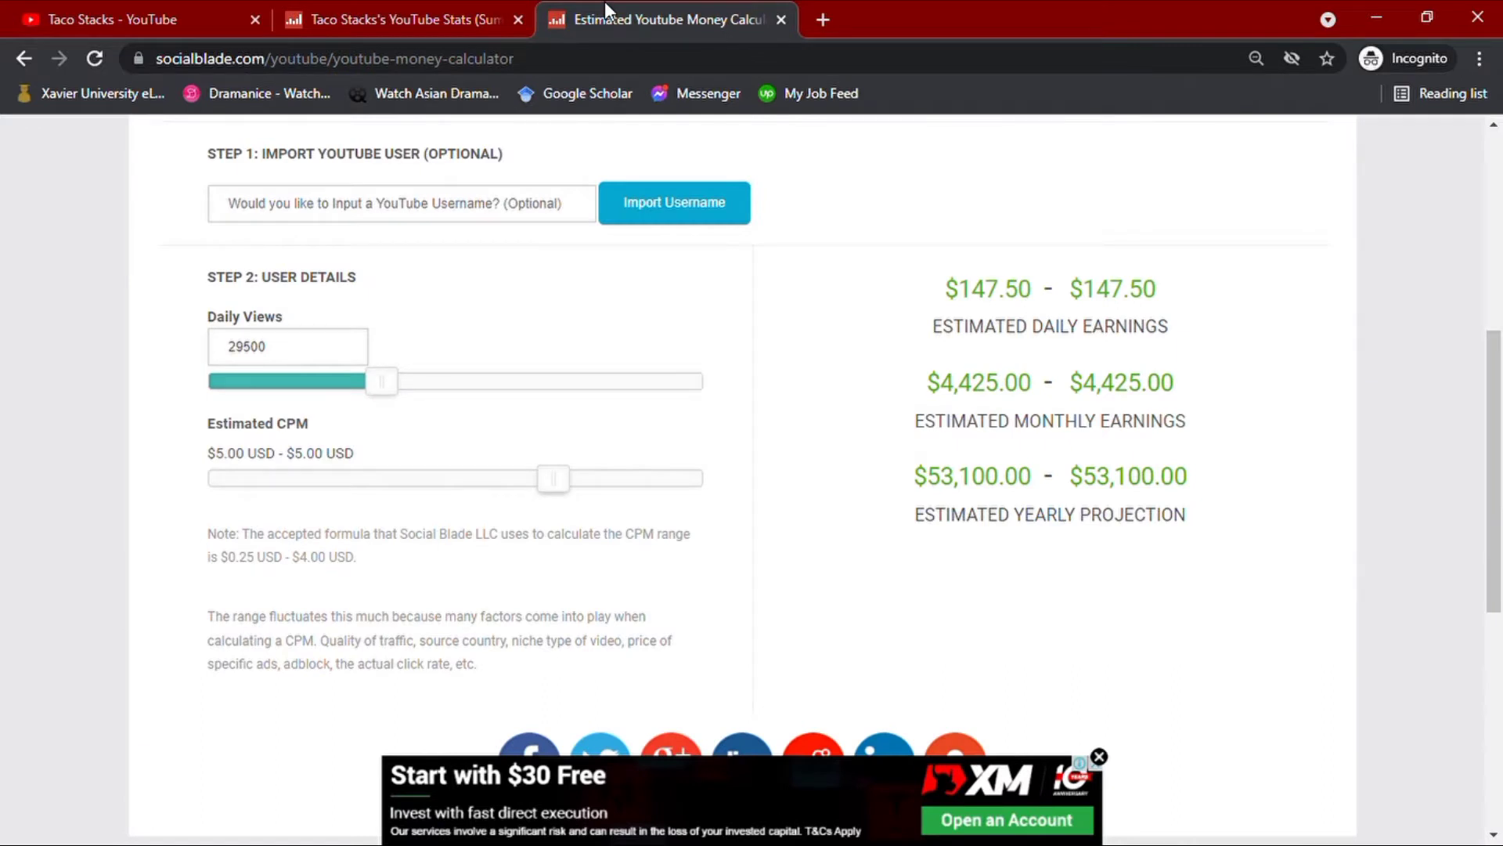
{"action": "mouse_move", "coordinate": [1218, 297]}
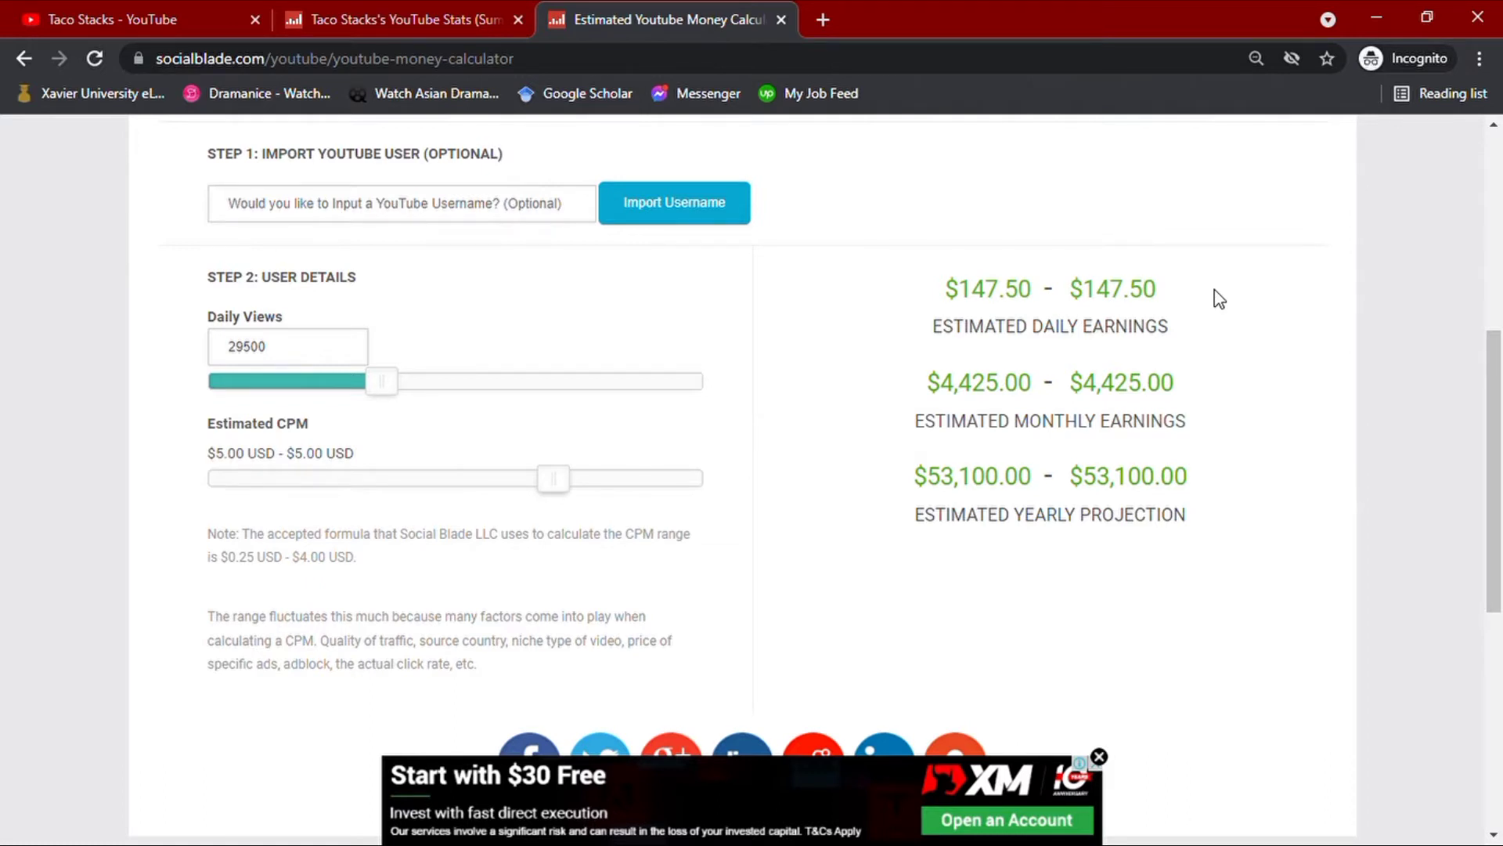
{"action": "left_click", "coordinate": [1099, 756]}
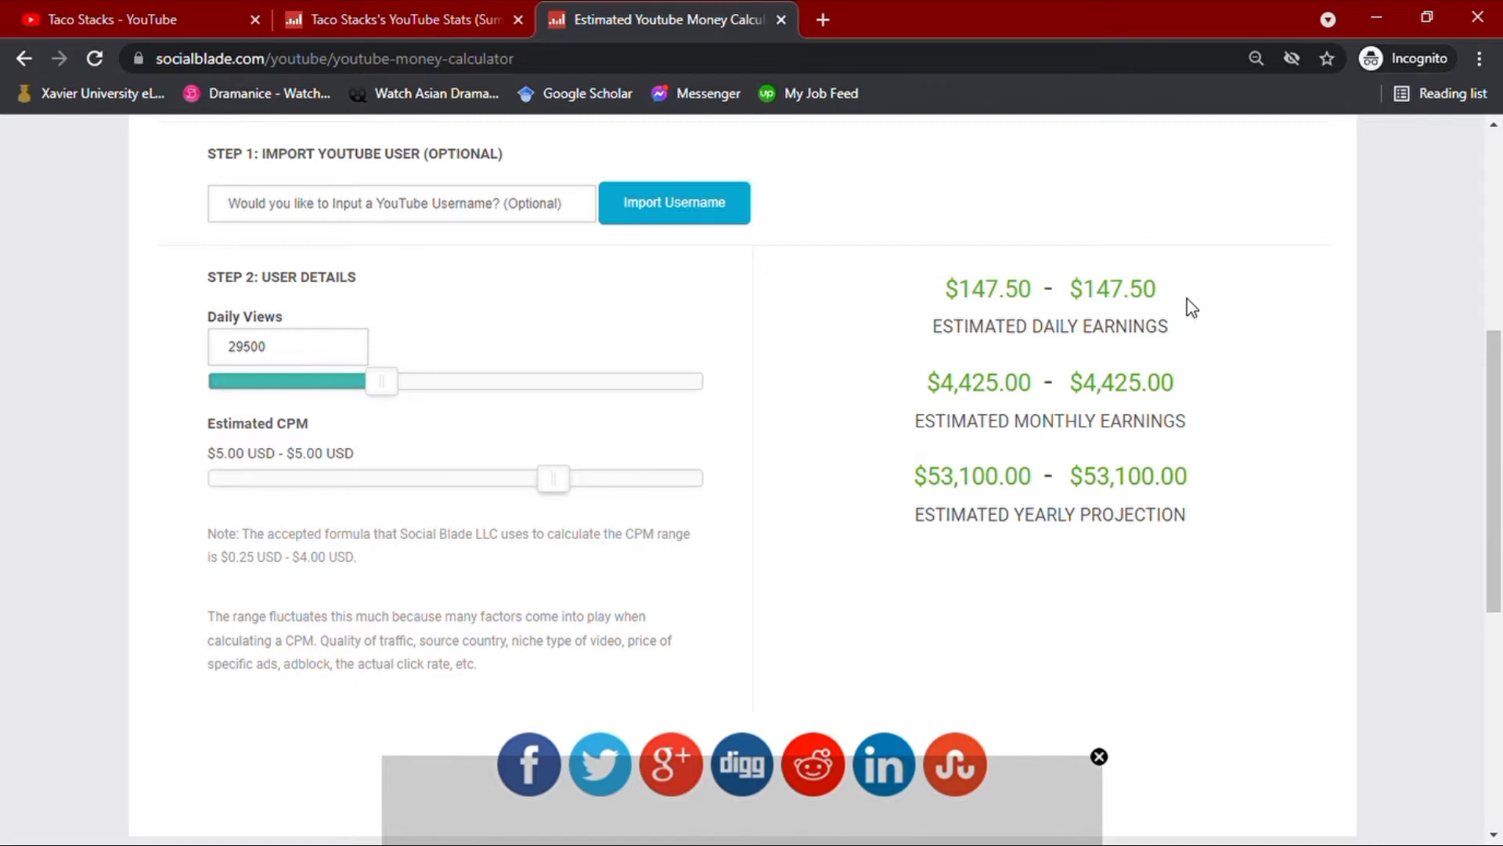
{"action": "mouse_move", "coordinate": [1197, 405]}
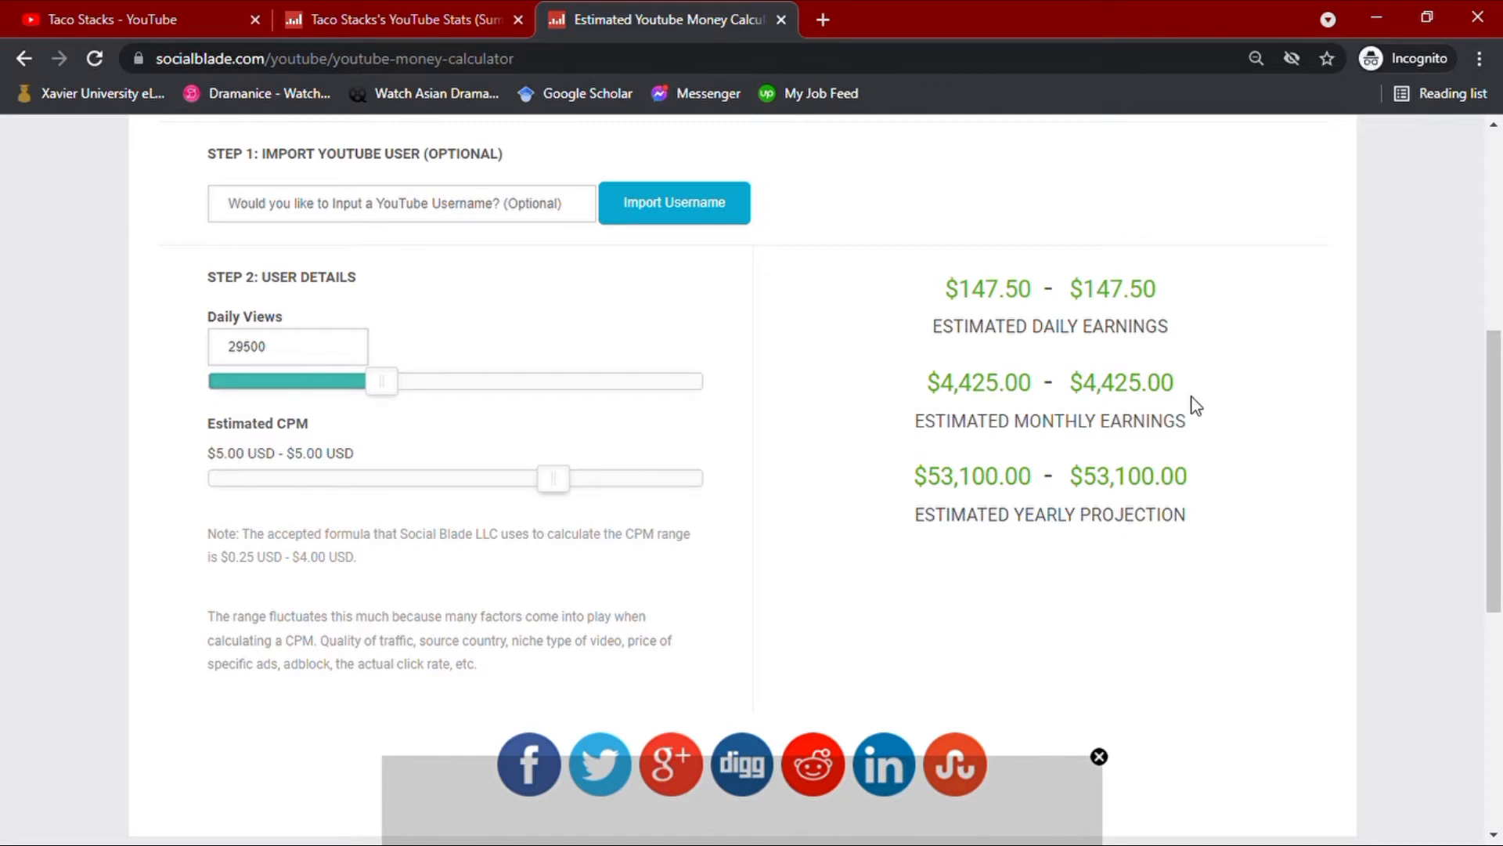
{"action": "mouse_move", "coordinate": [1203, 499]}
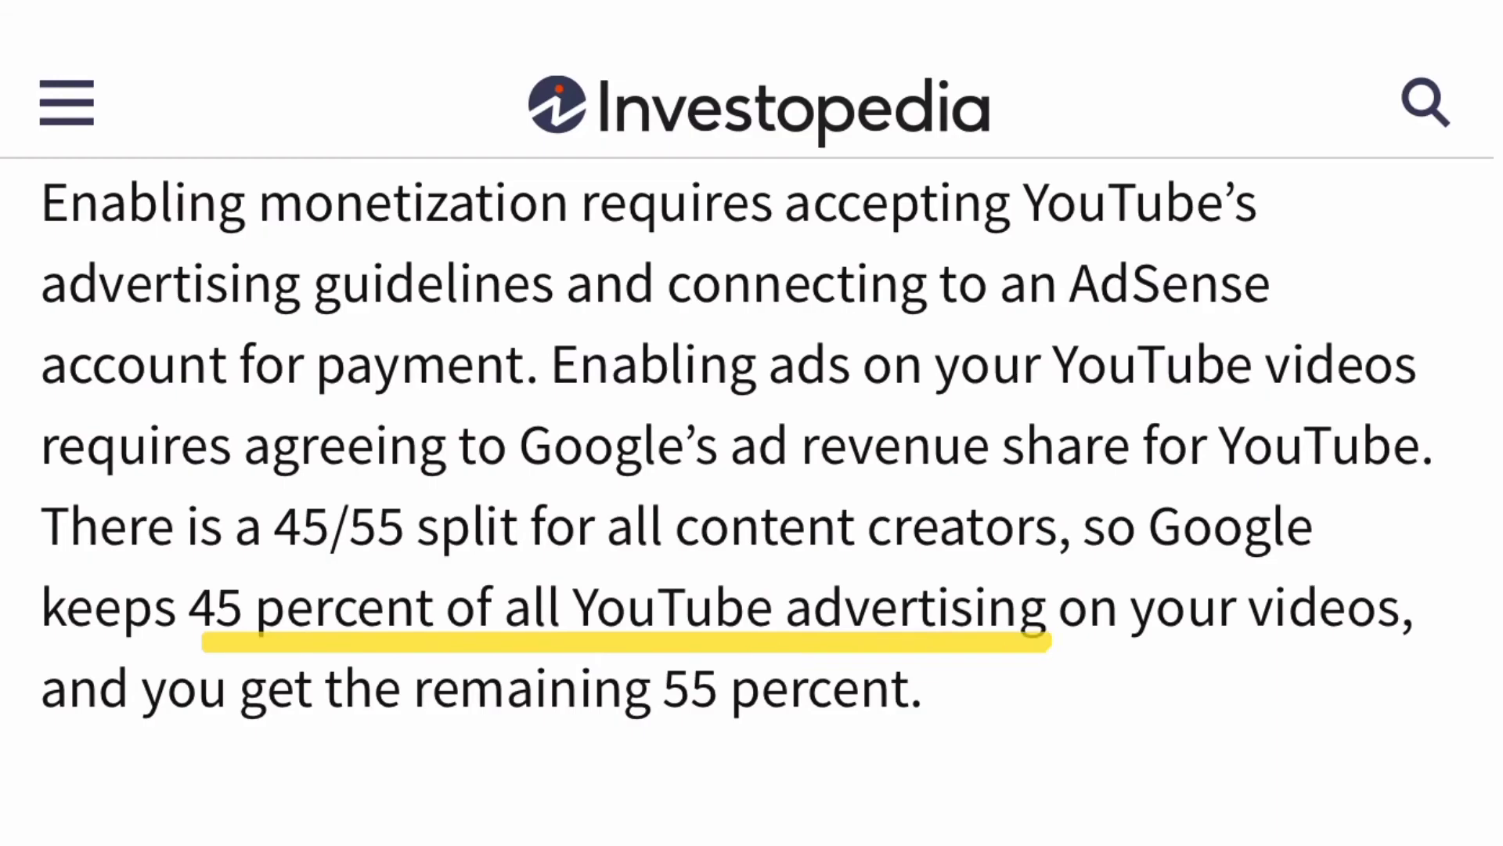
{"action": "left_click", "coordinate": [665, 19]}
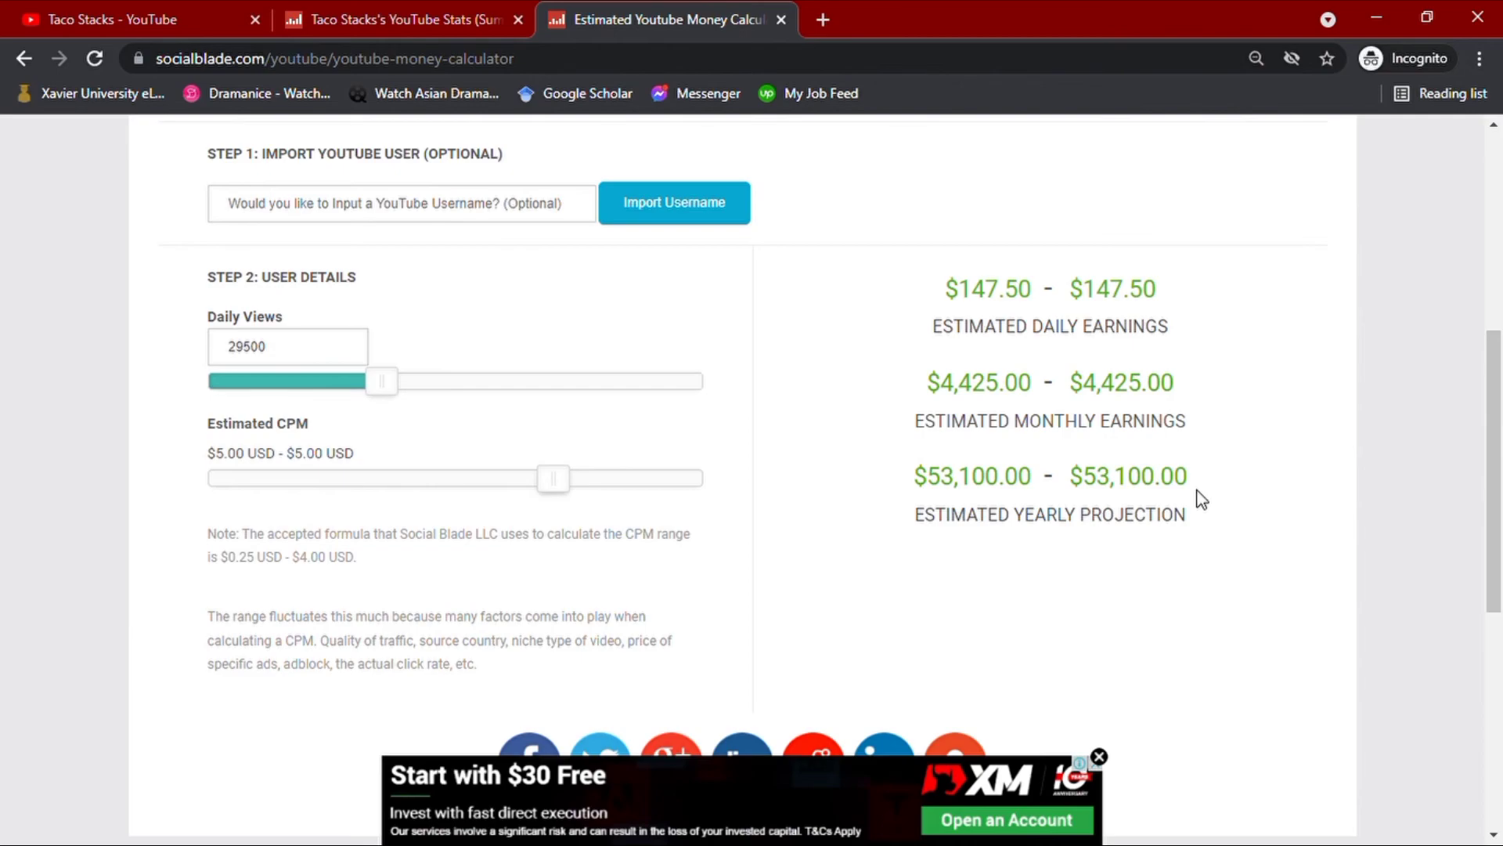
Step: Return to the Taco Stacks YouTube channel and browse its Videos list with view counts
{"action": "left_click", "coordinate": [134, 19]}
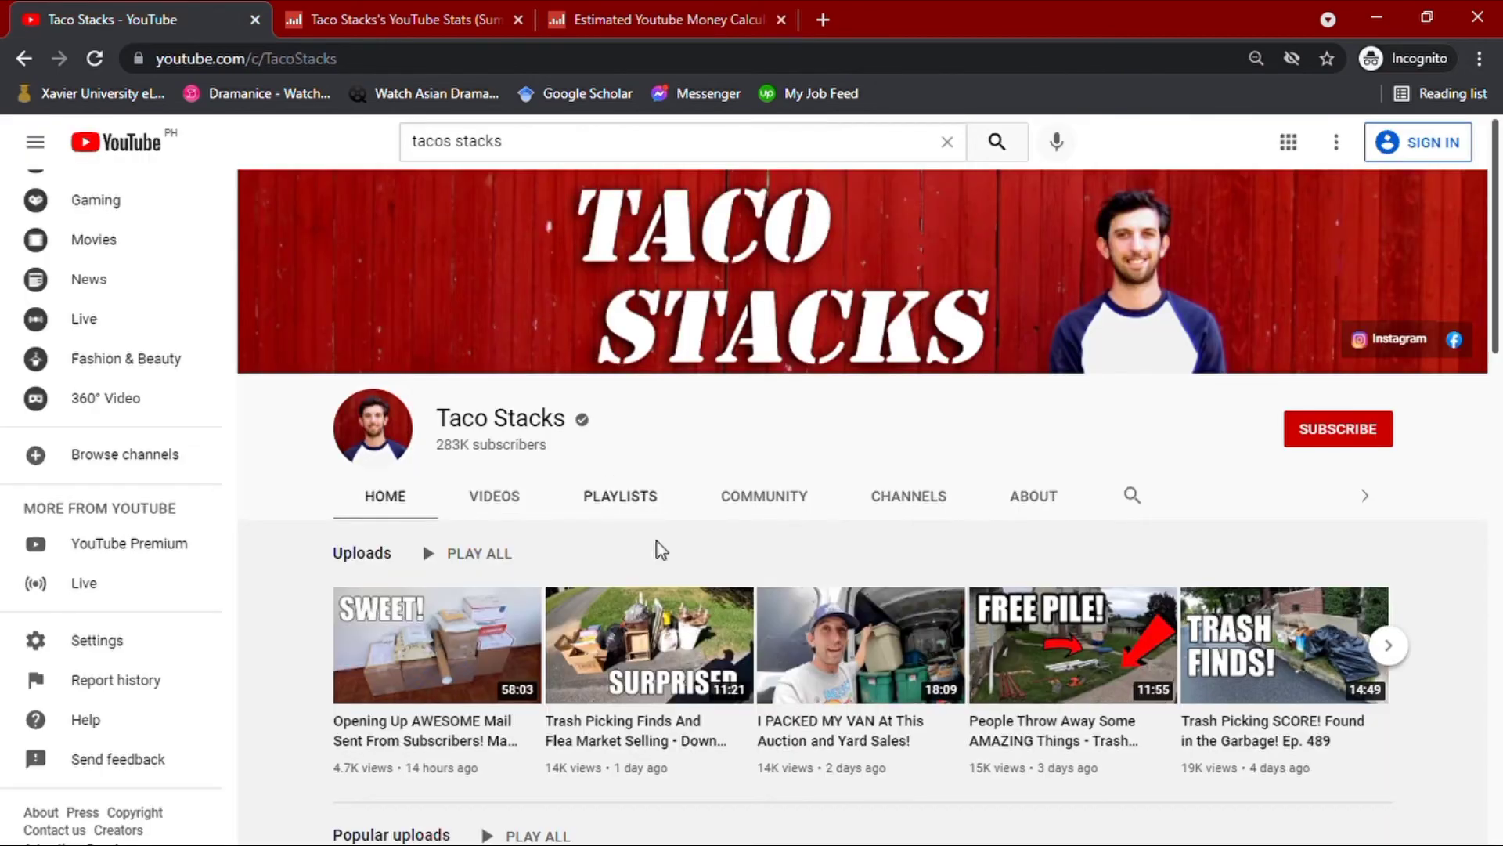
{"action": "scroll", "scroll_direction": "down", "scroll_amount": 3}
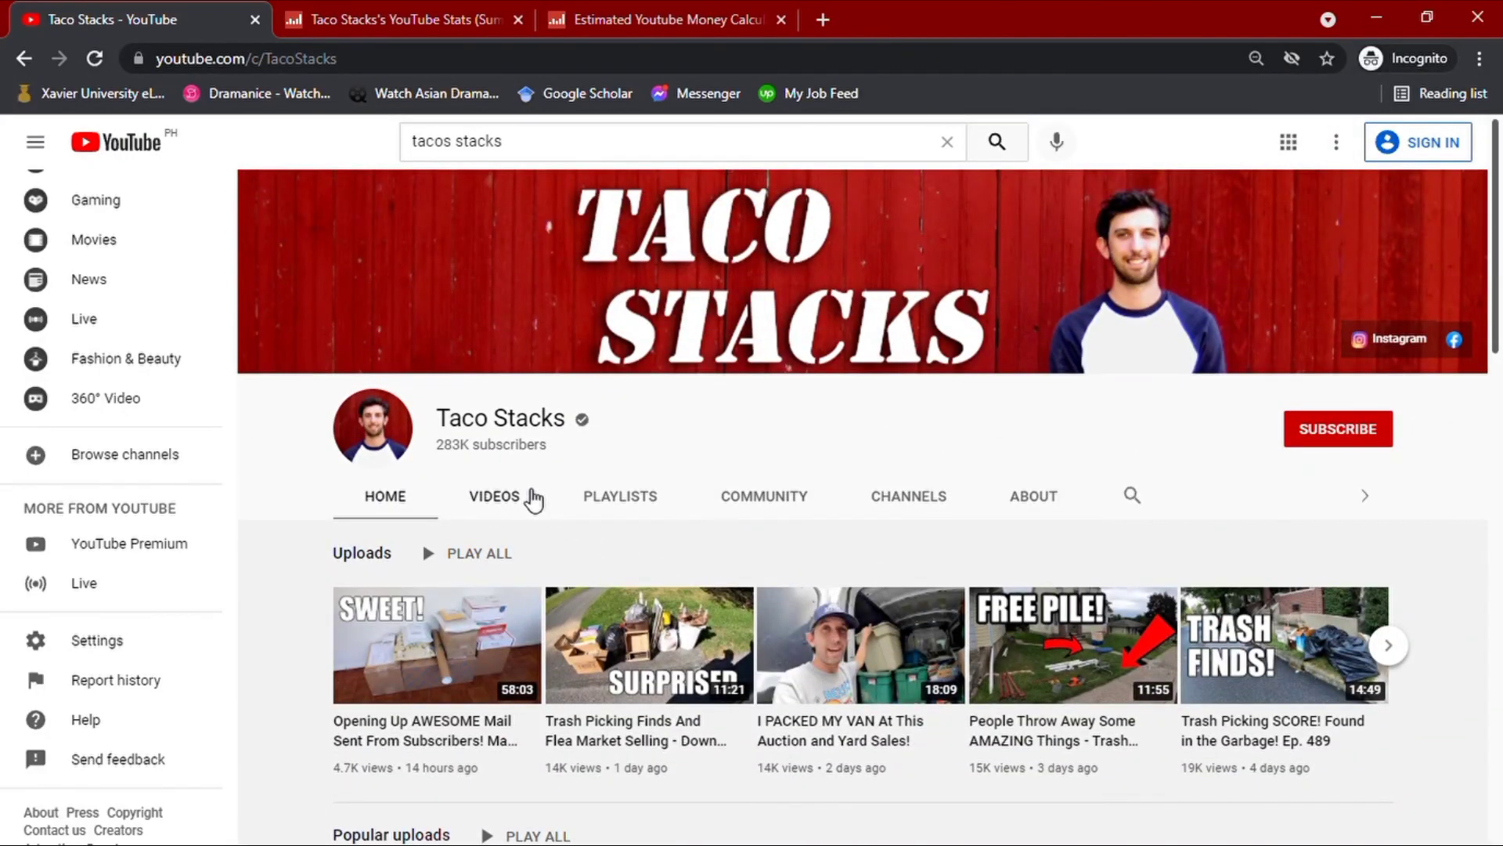
{"action": "left_click", "coordinate": [493, 497]}
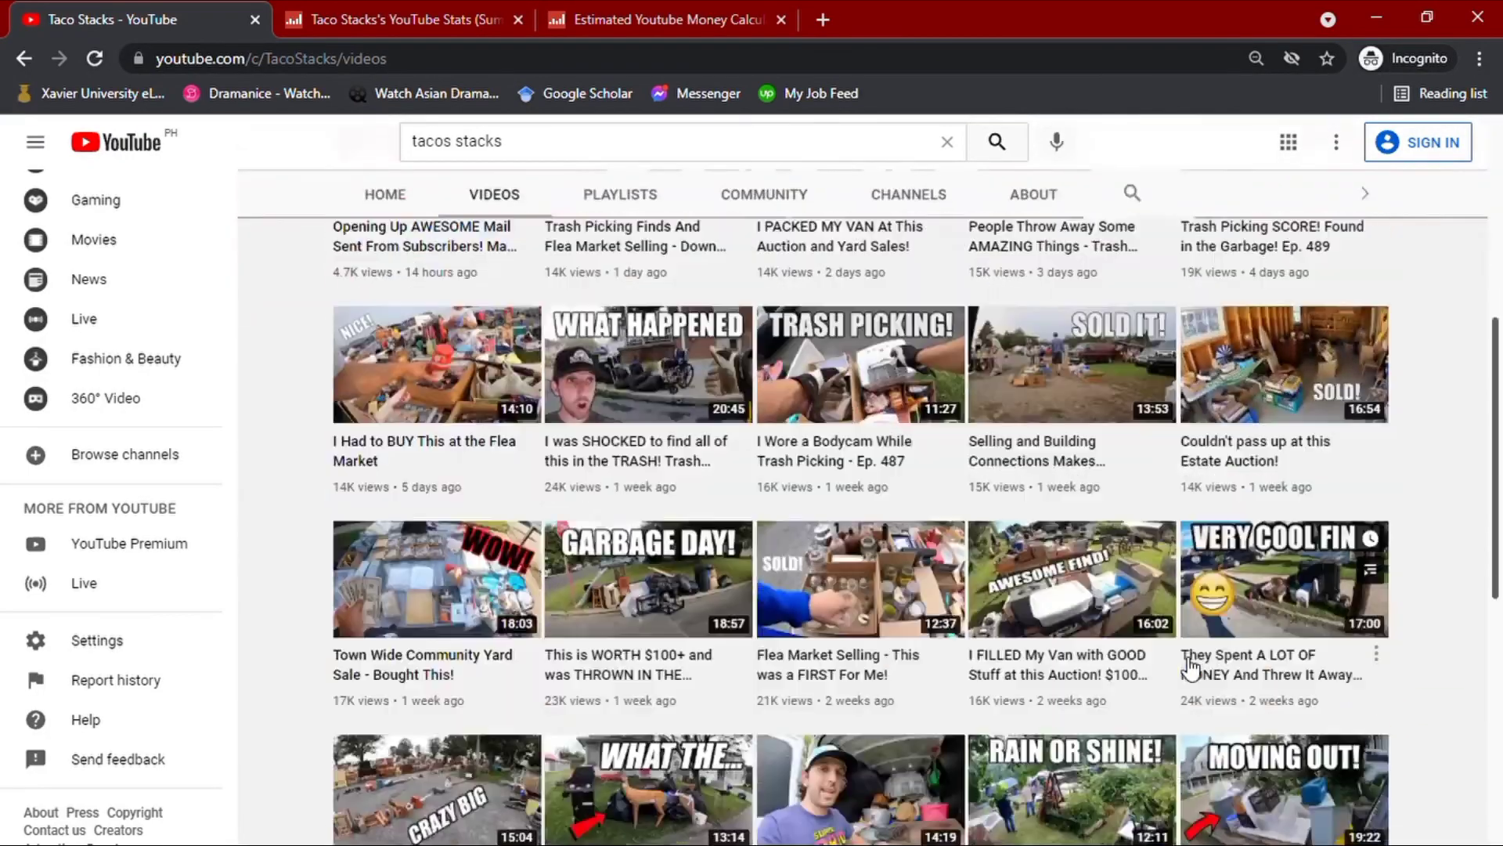
{"action": "scroll", "scroll_direction": "down", "scroll_amount": 3}
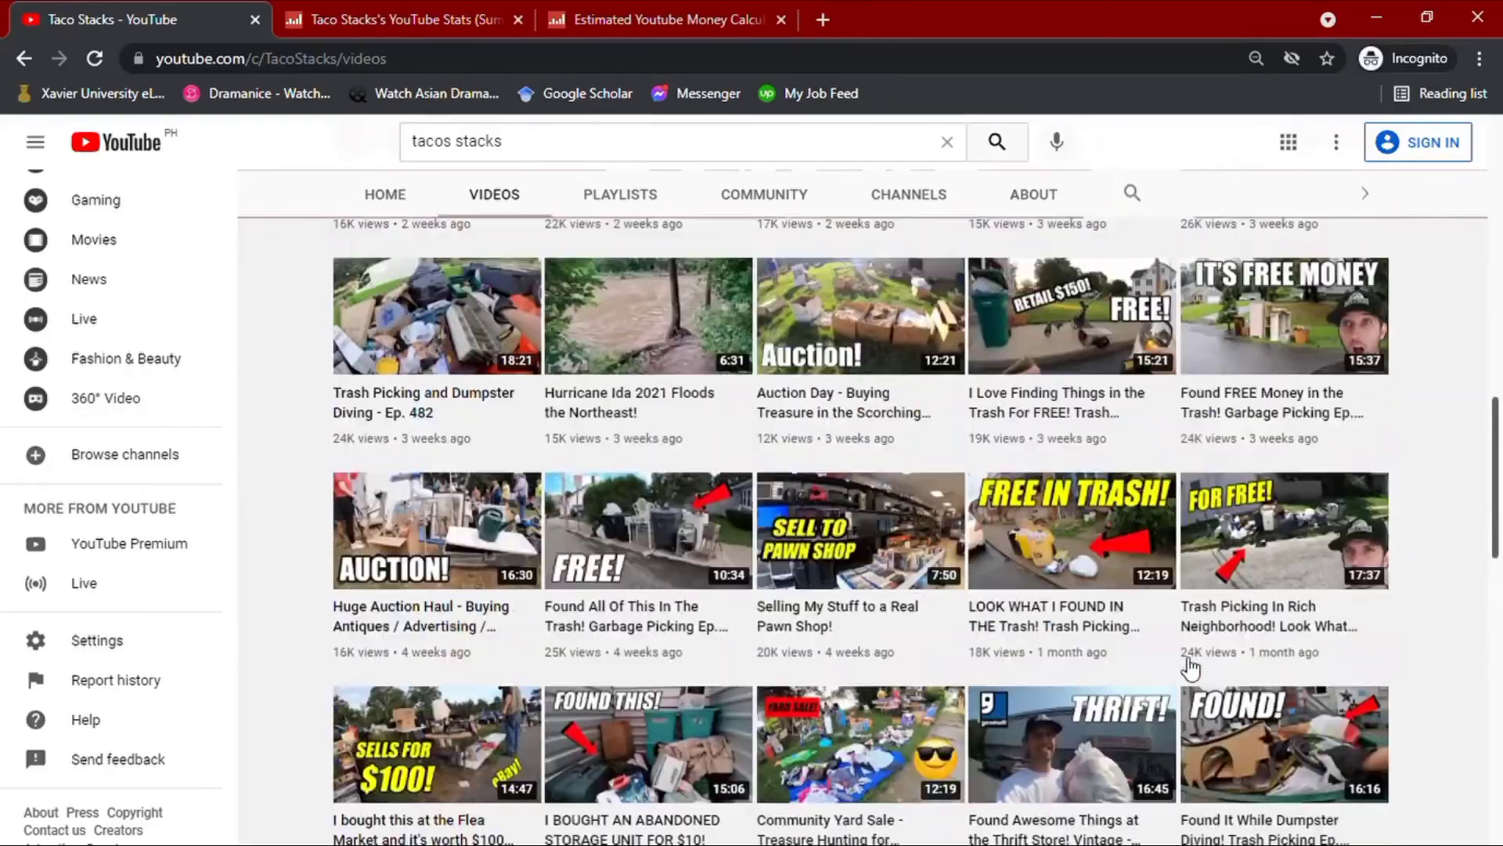
{"action": "scroll", "scroll_direction": "up", "scroll_amount": 3}
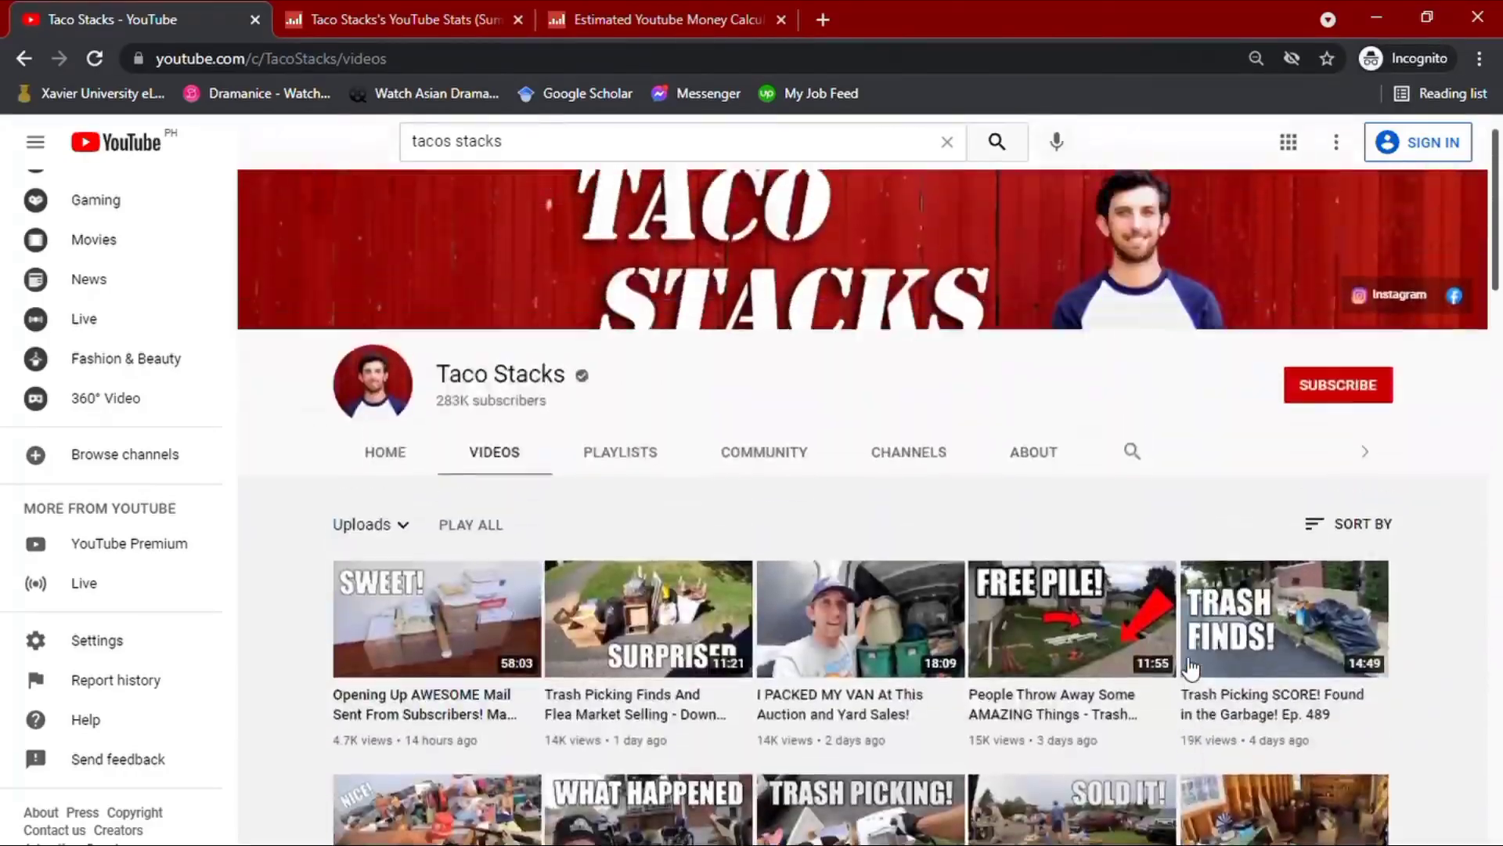